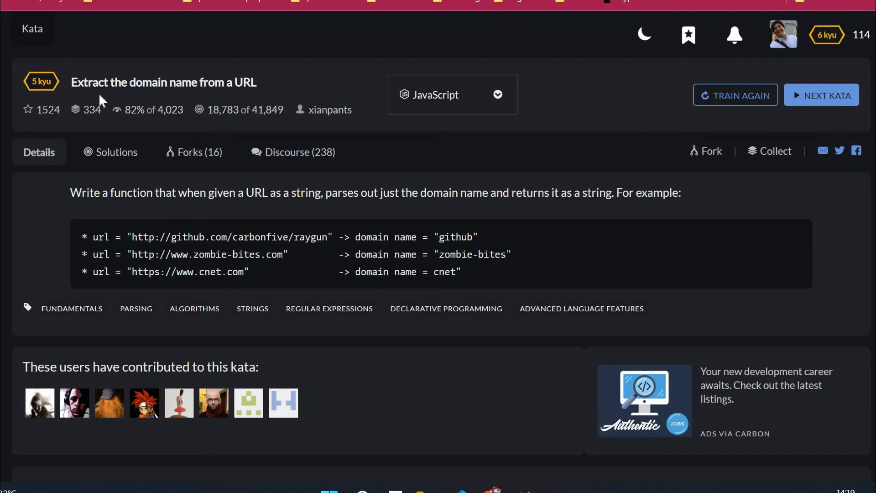
mouse_move(156, 55)
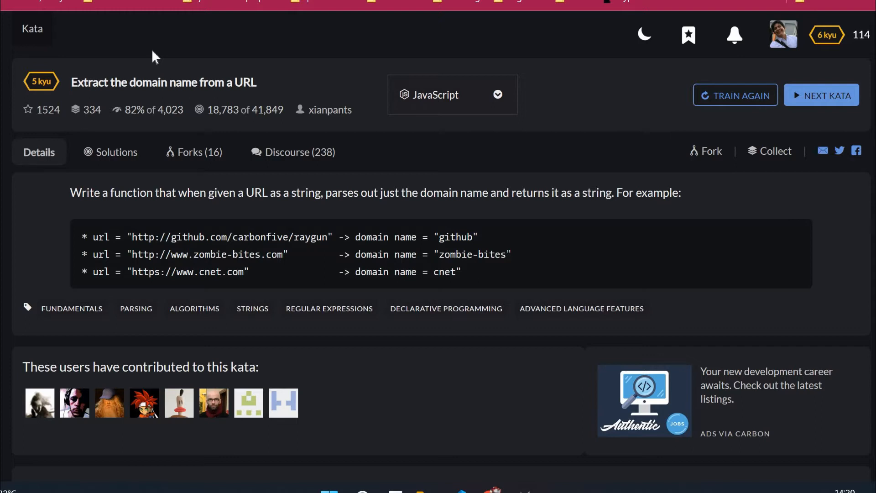
mouse_move(124, 106)
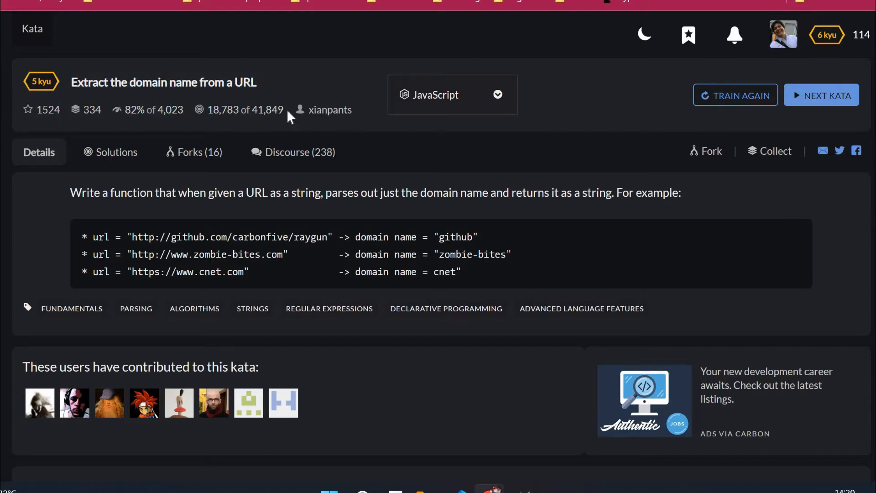
mouse_move(496, 108)
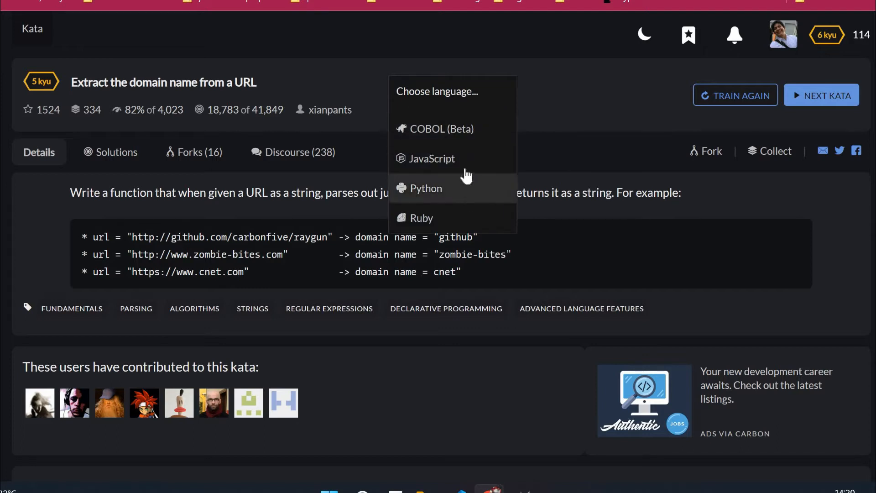
mouse_move(468, 188)
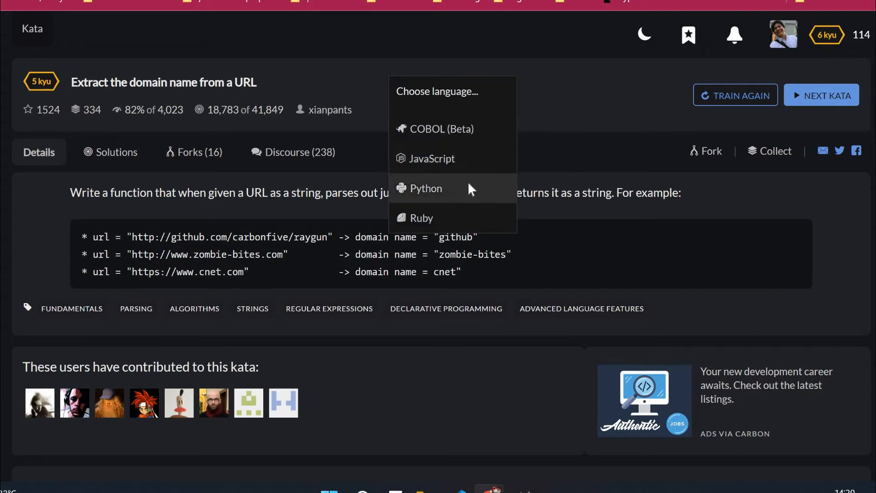
Switch the kata to Python and begin a training session showing the empty domain_name function
left_click(426, 188)
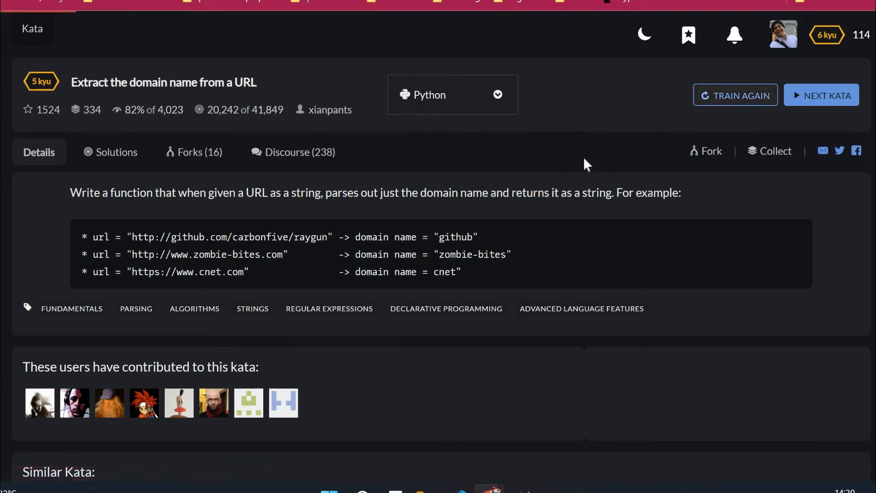
left_click(736, 95)
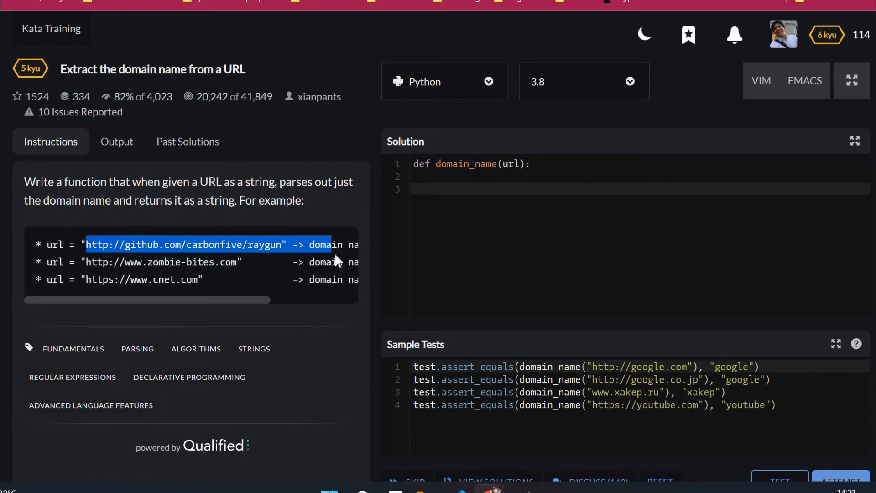
scroll("right", 3)
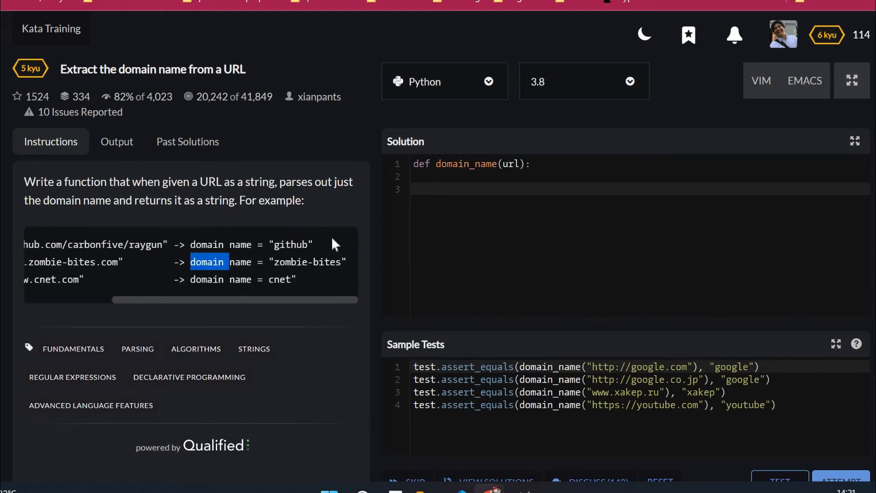
double_click(290, 245)
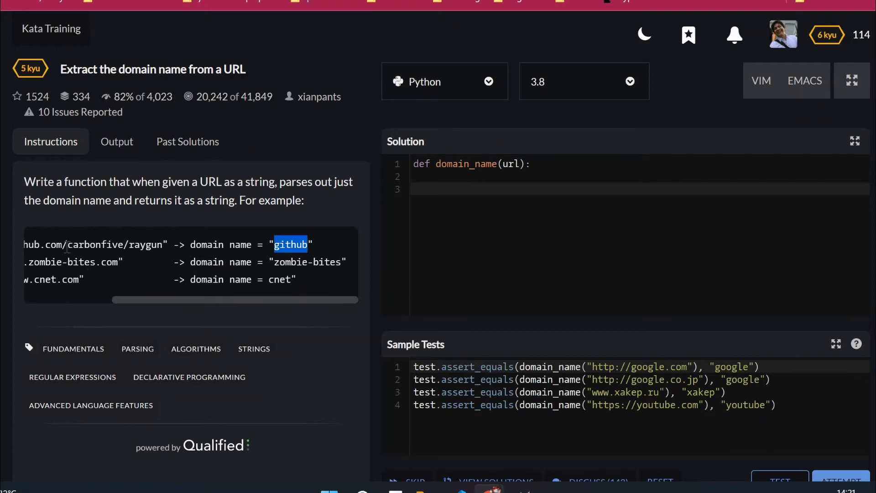
mouse_move(126, 305)
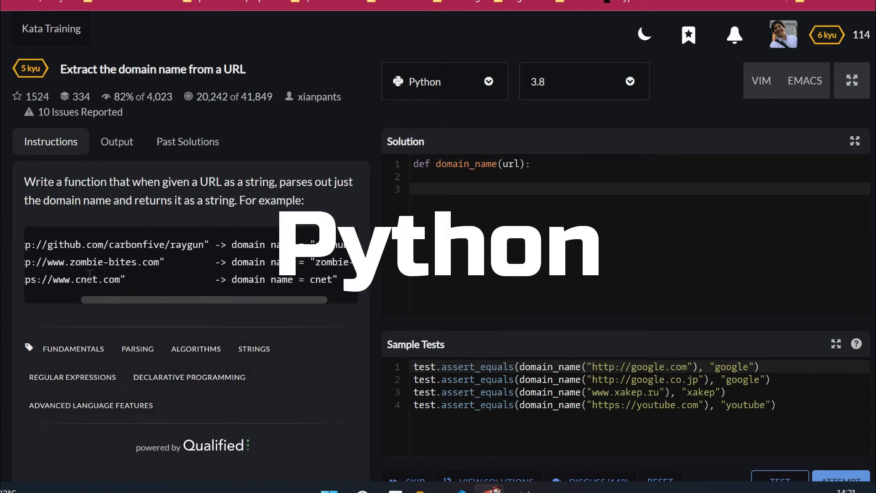
left_click(501, 176)
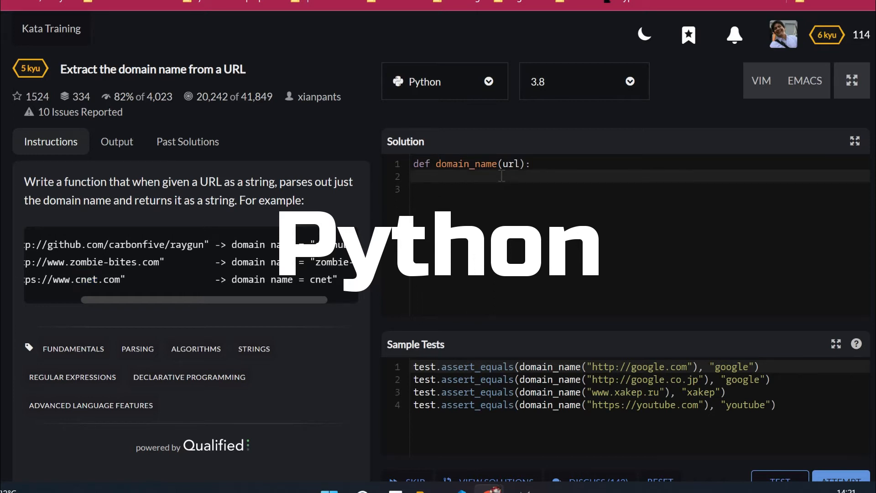
type("url = url")
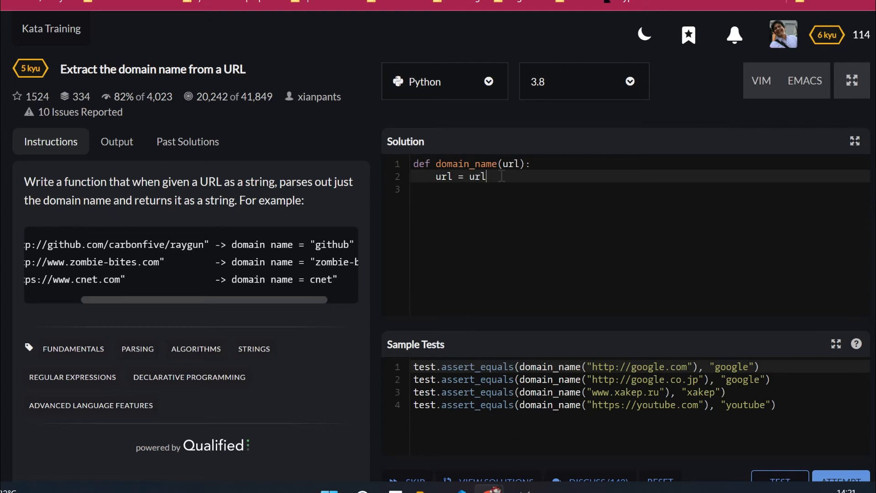
type(".replace")
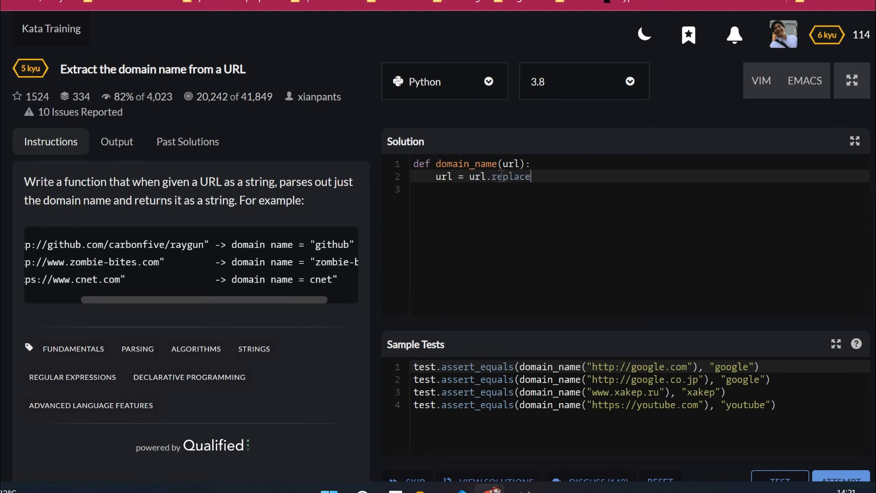
type("()")
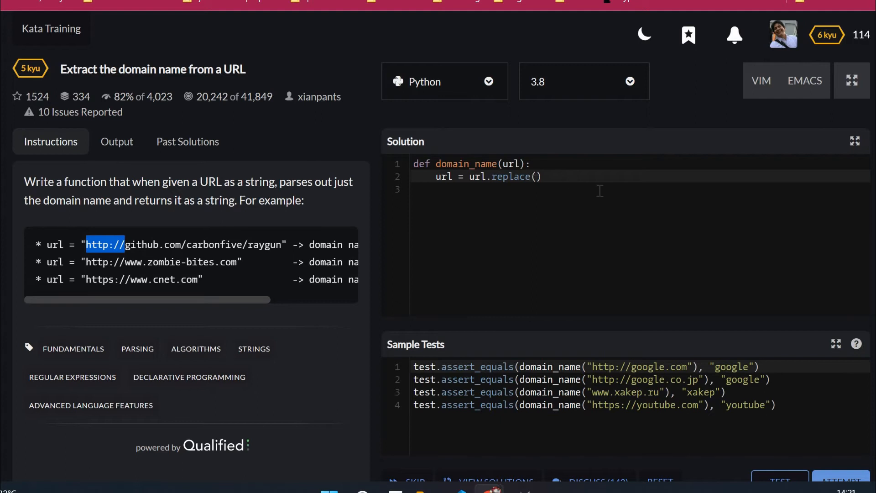
type("\"http://\"")
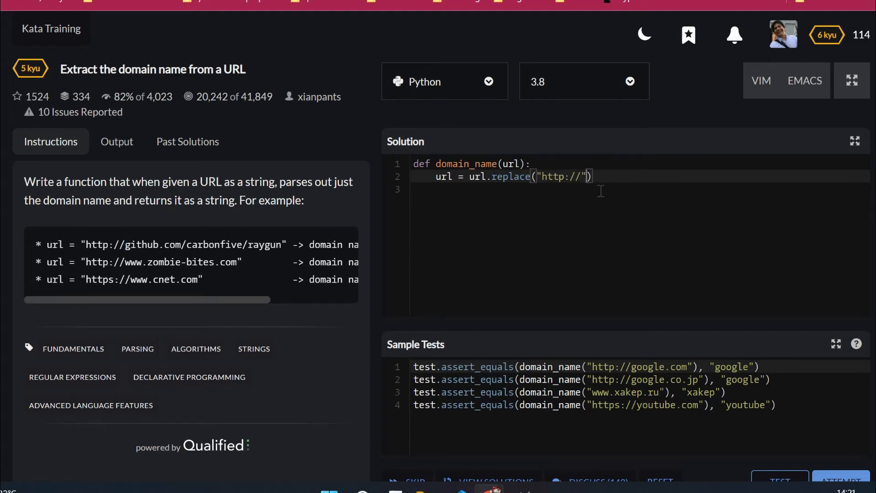
type(", \"\"")
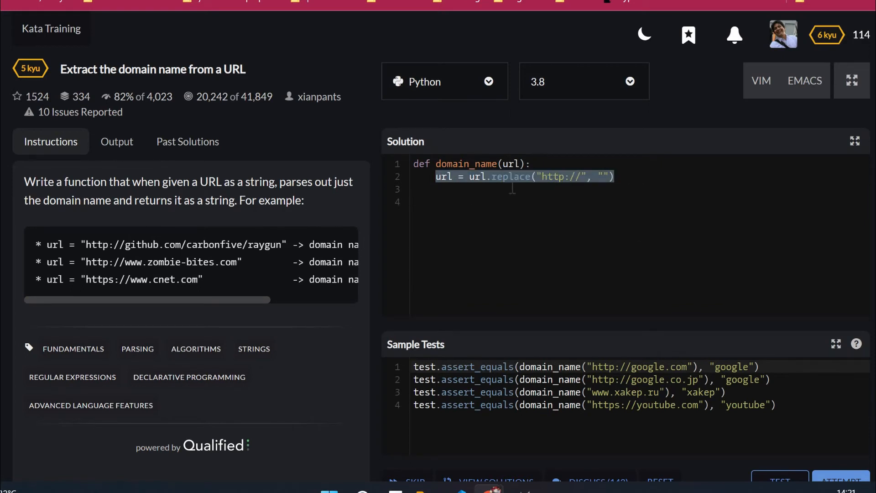
type("url = url.replace(\"http://\", \"\")")
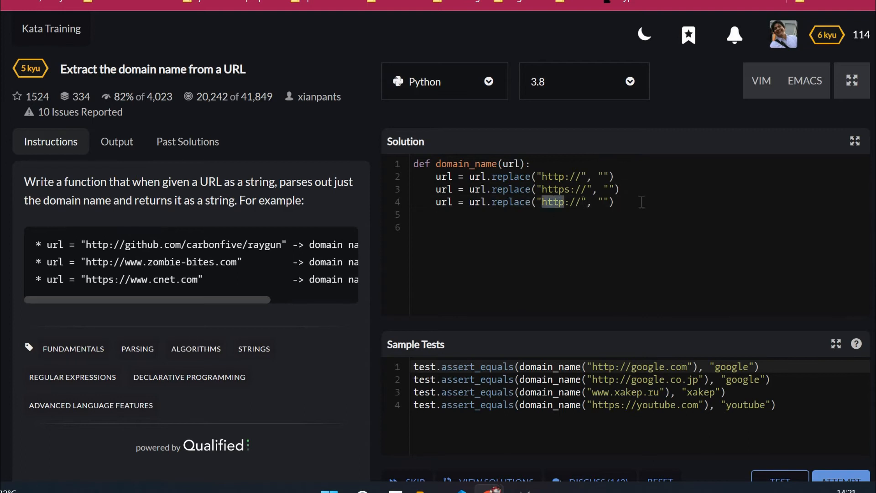
type("www.")
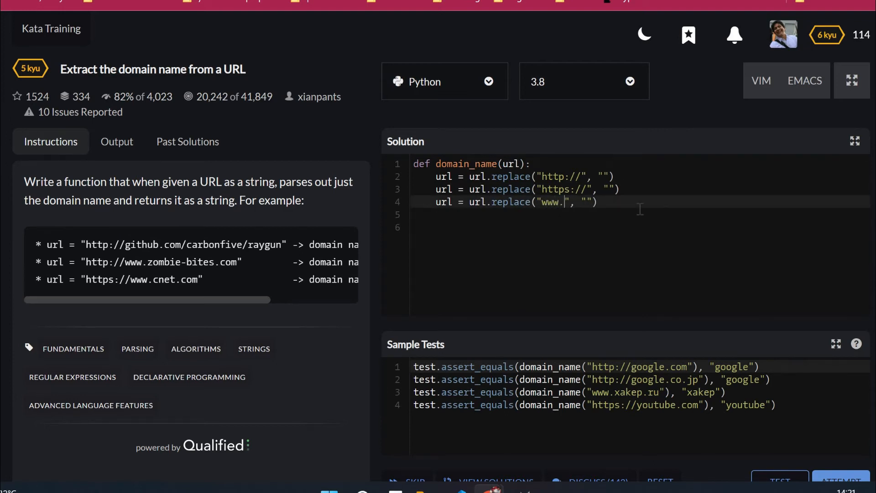
key("enter")
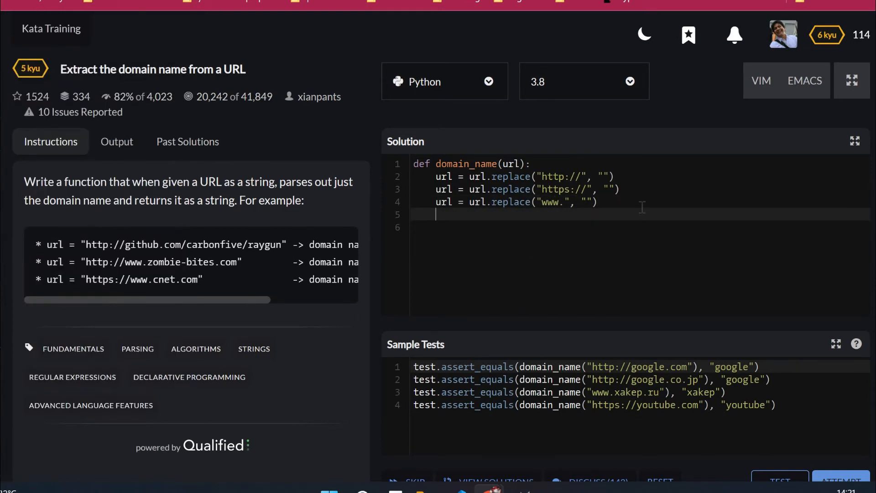
Return url.split(".")[0] so the text before the first dot is the result
type("re")
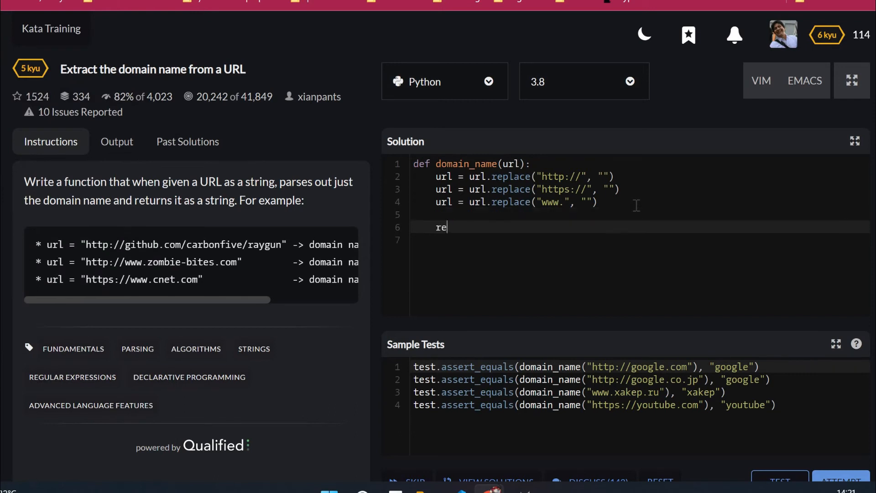
type("turn ur")
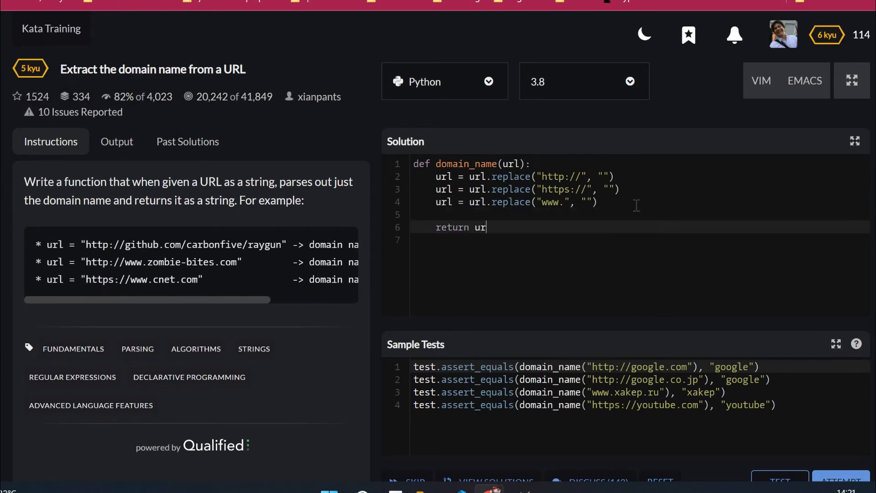
type("l.split")
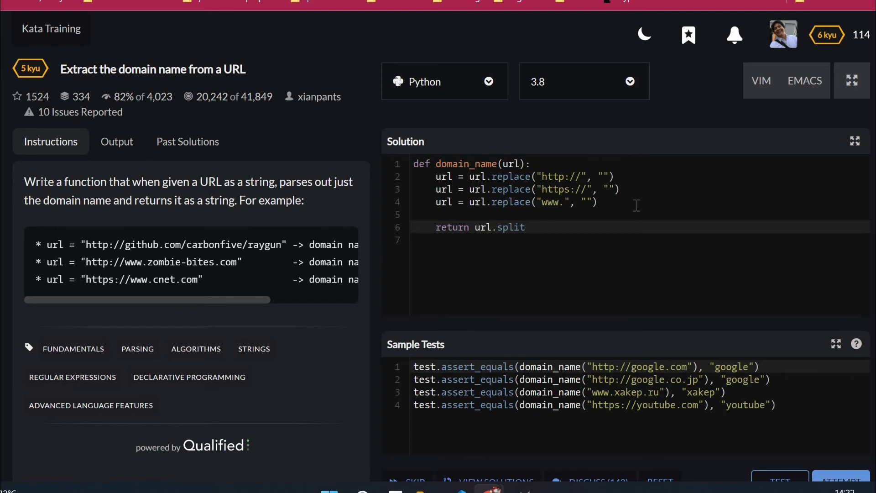
type("(\"\")")
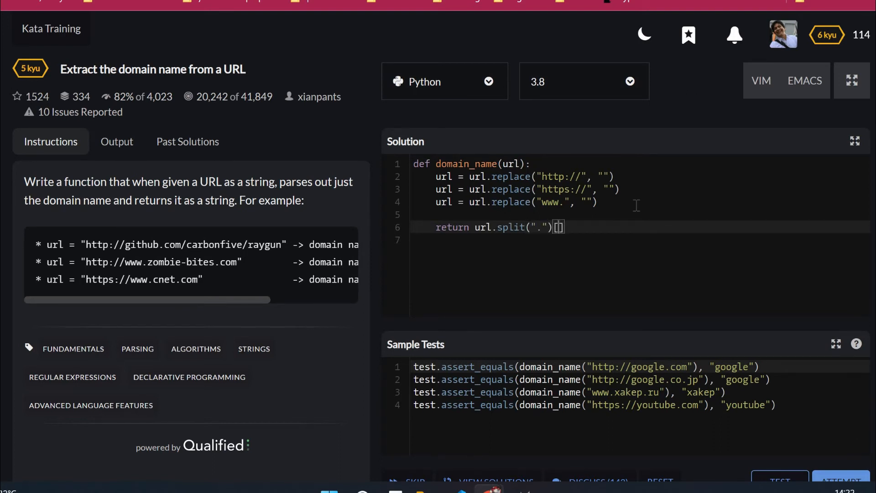
type("0")
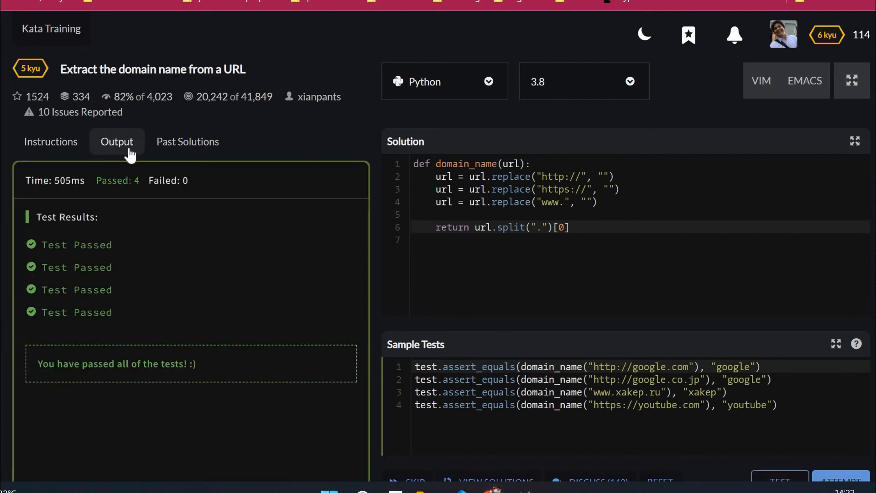
mouse_move(486, 87)
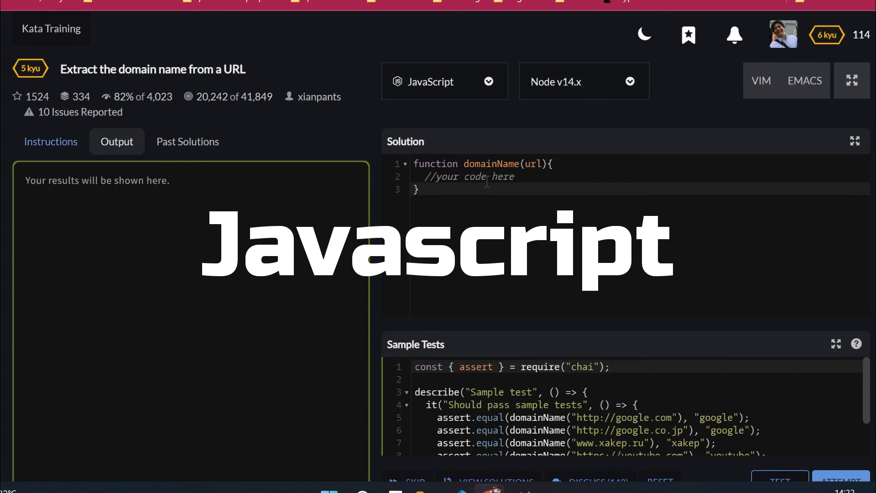
left_click(50, 141)
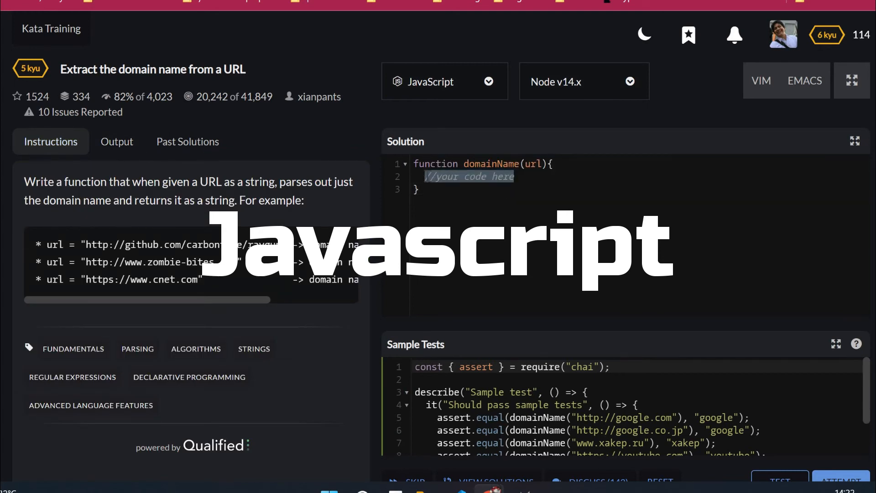
type("url")
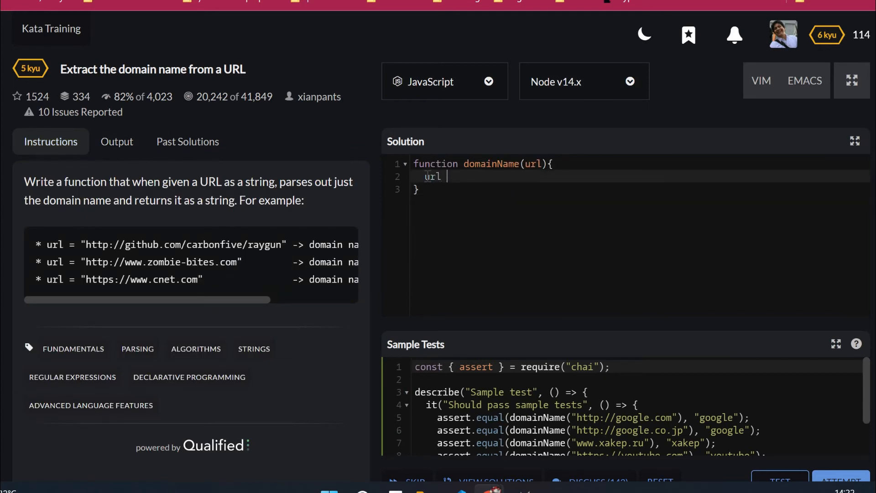
type("=")
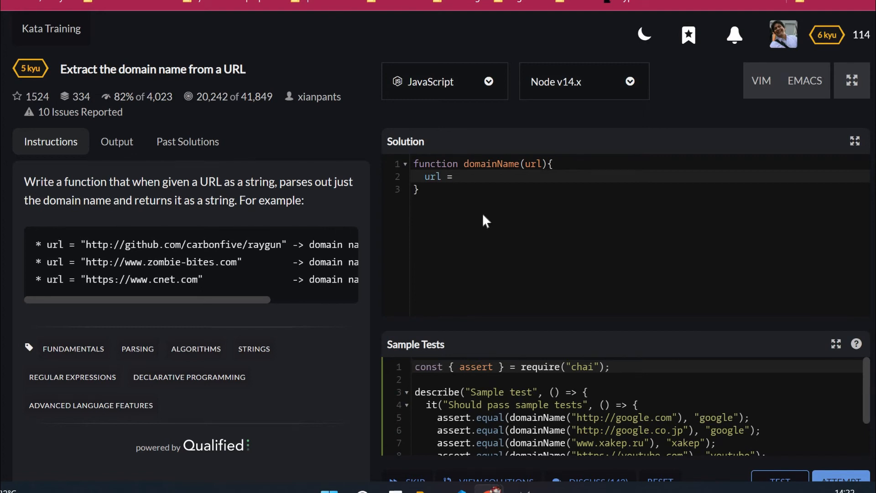
type("url.r")
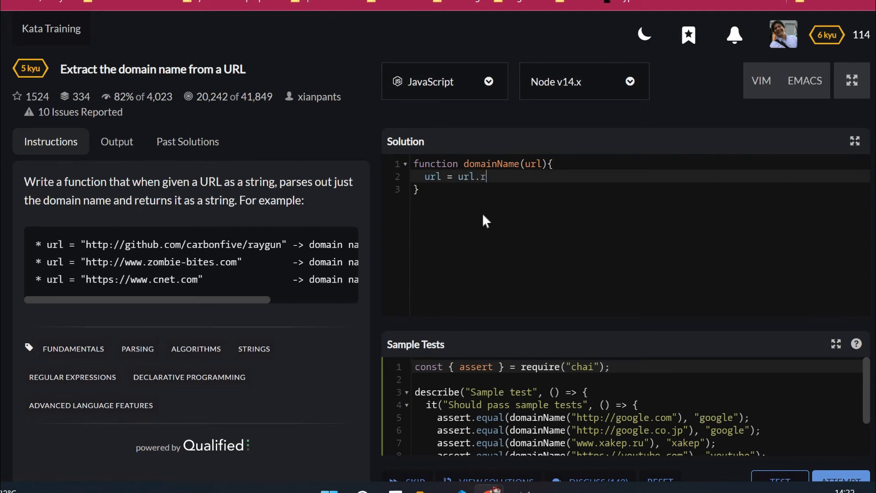
type("eplace()")
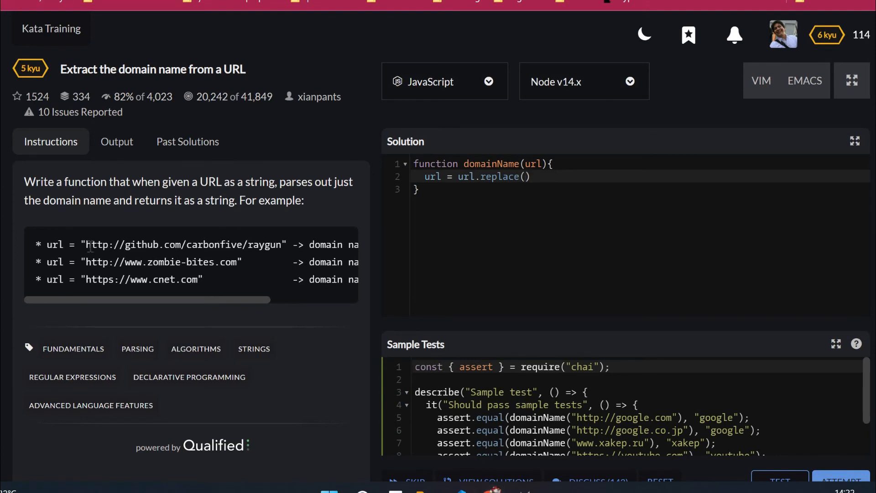
double_click(103, 245)
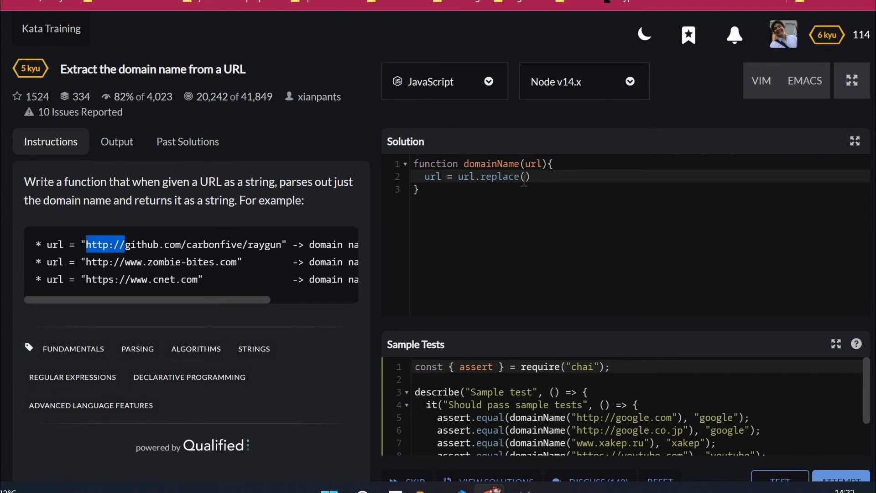
left_click(522, 176)
type("\"http://")
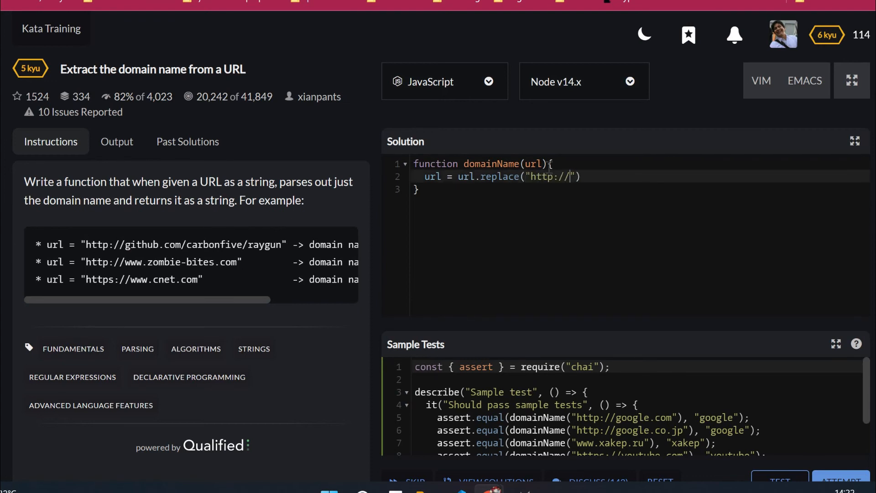
type(", \"\"")
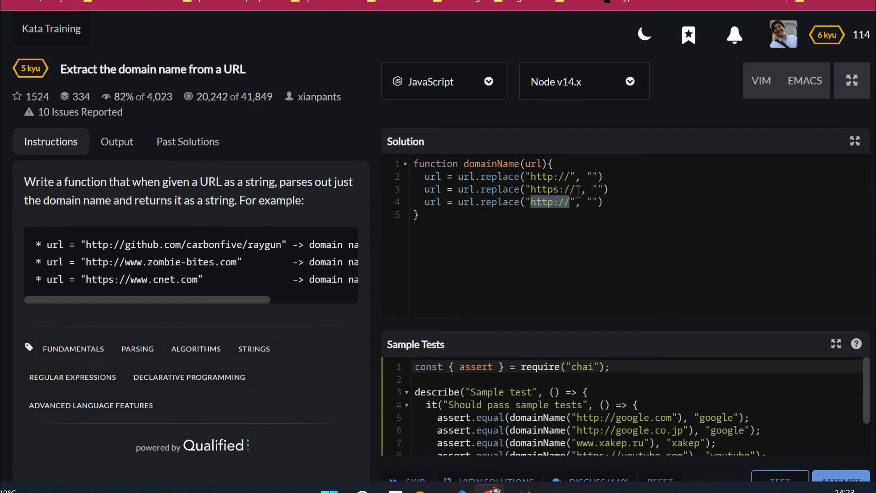
type("www.")
left_click(640, 176)
type(";")
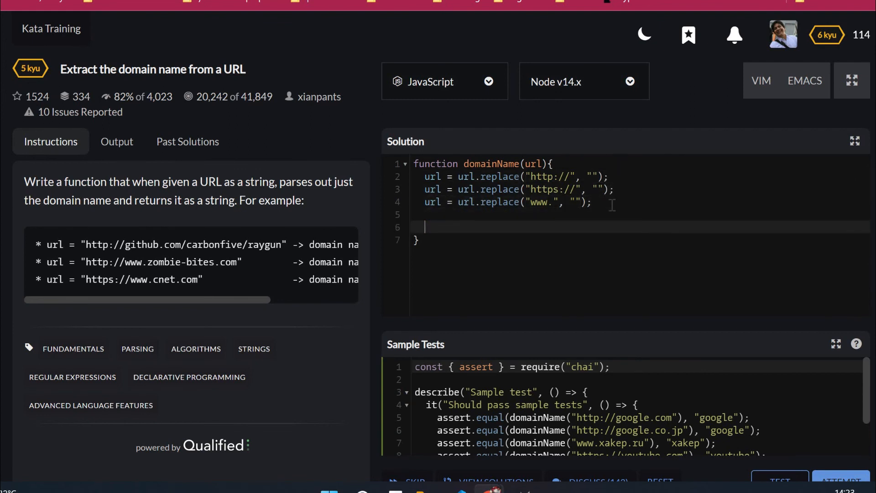
Return url.split(".")[0] from the JavaScript domainName function
type("return")
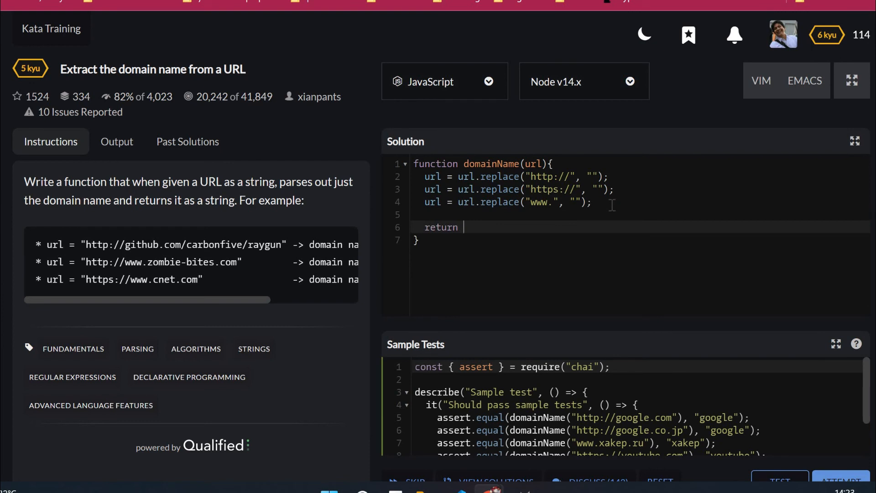
type("url.sp")
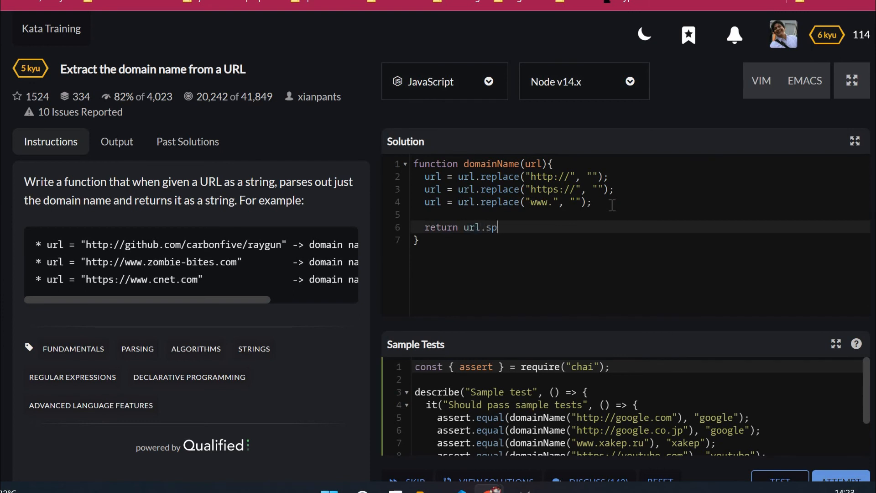
type("lit")
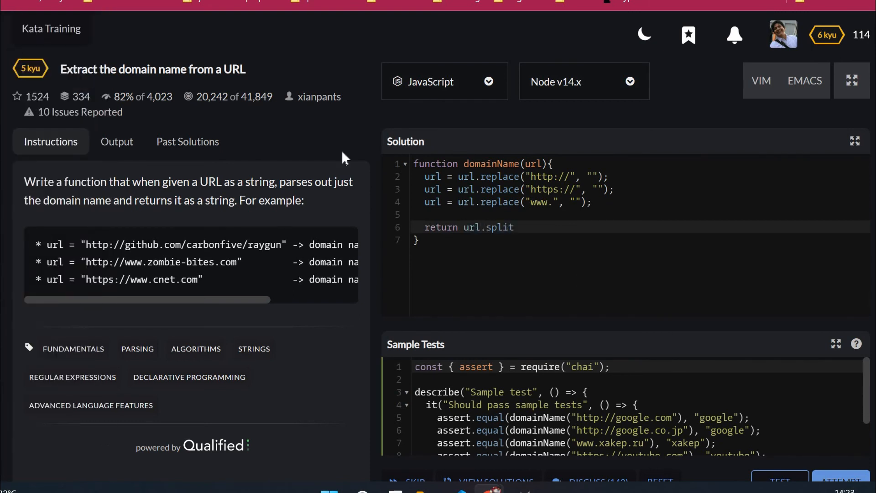
type("()")
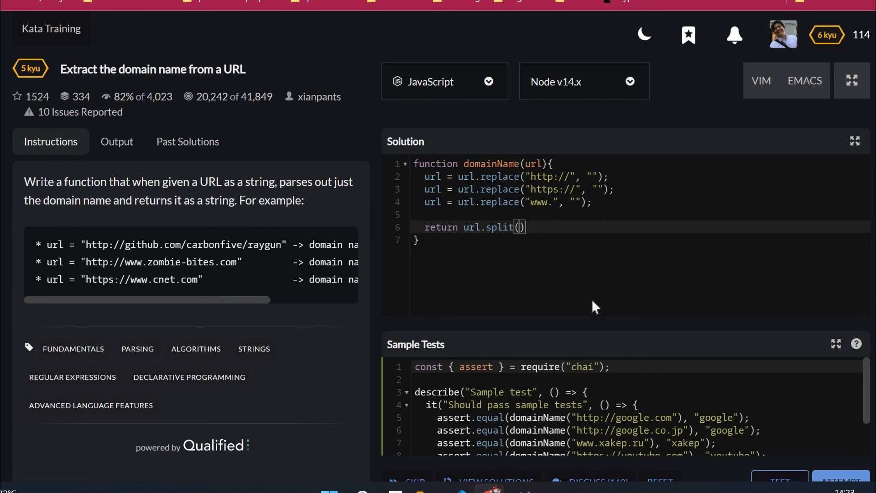
type("\".\"")
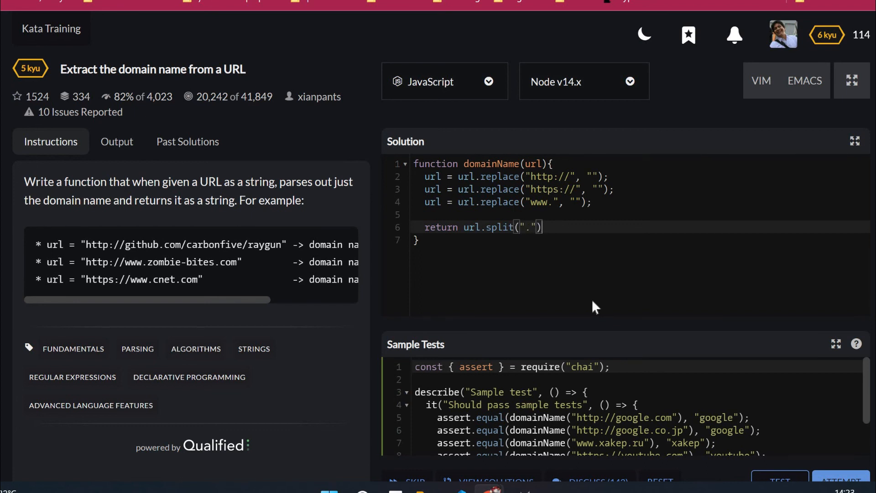
type("[0]")
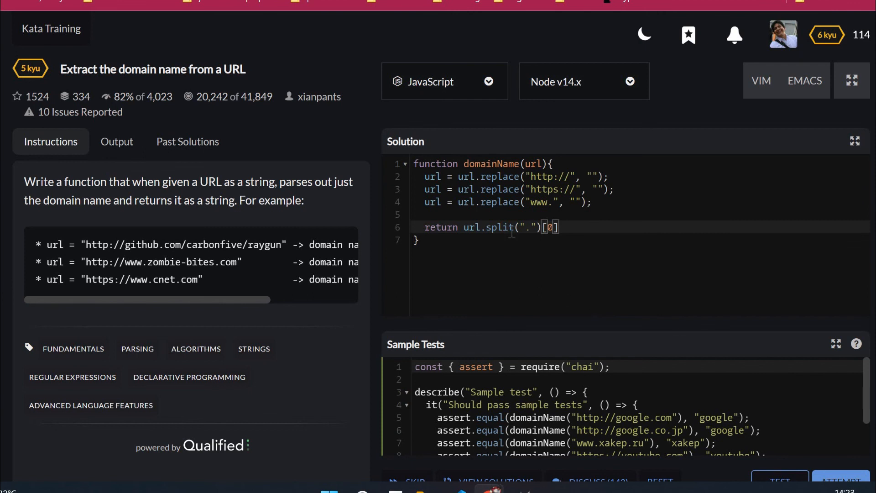
scroll("down", 3)
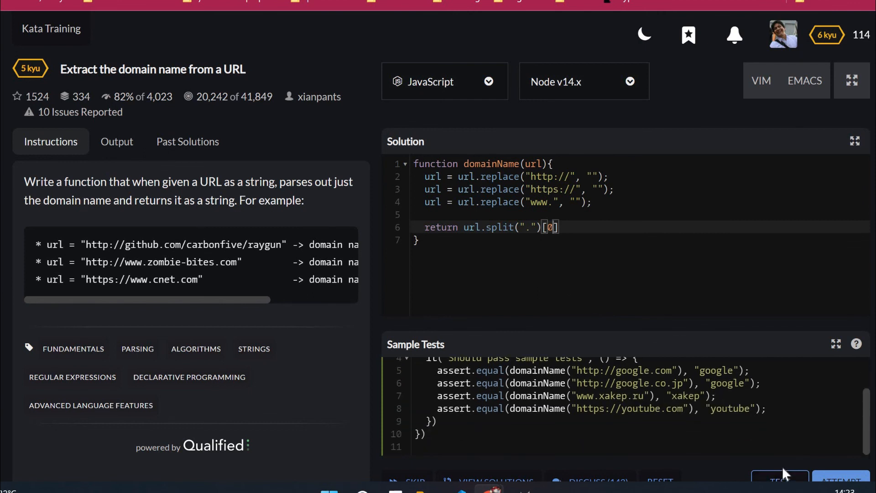
Run the sample tests on the JavaScript solution and confirm 1 passed, 0 failed
left_click(116, 141)
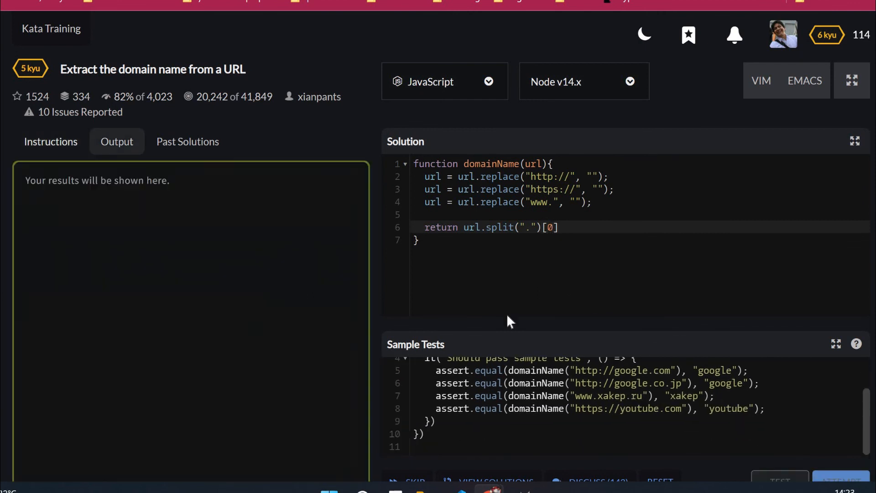
left_click(779, 481)
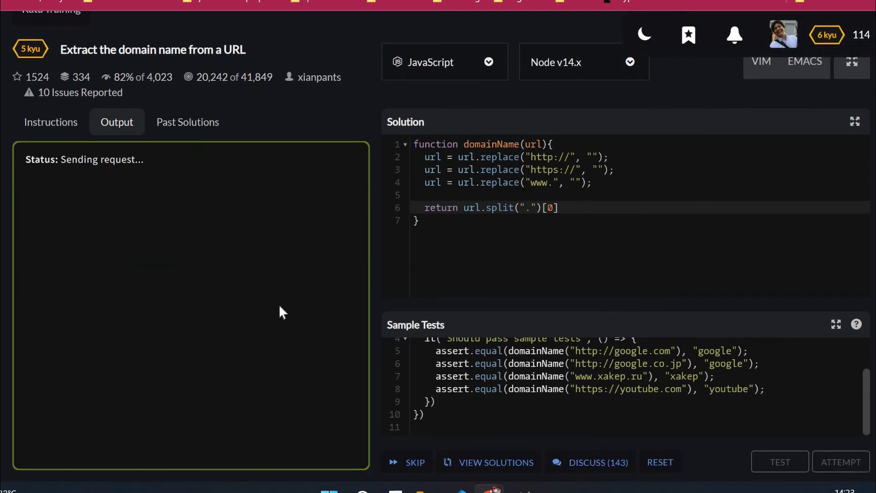
left_click(779, 462)
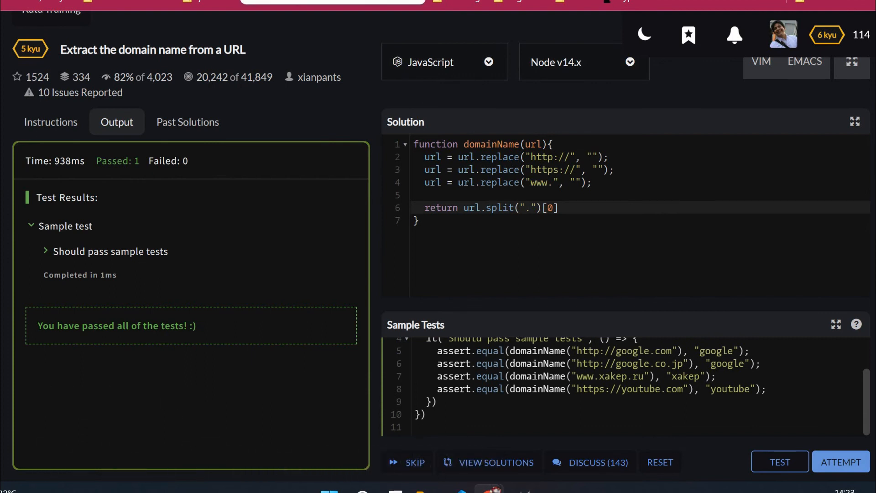
mouse_move(40, 13)
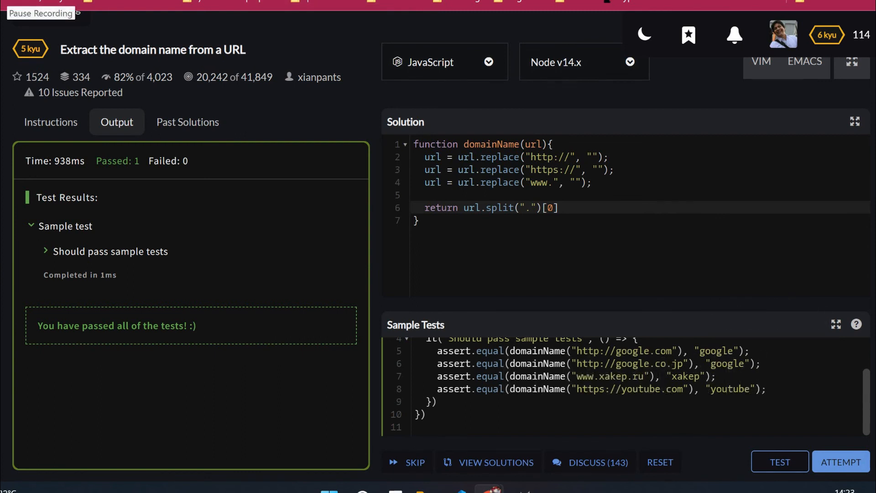